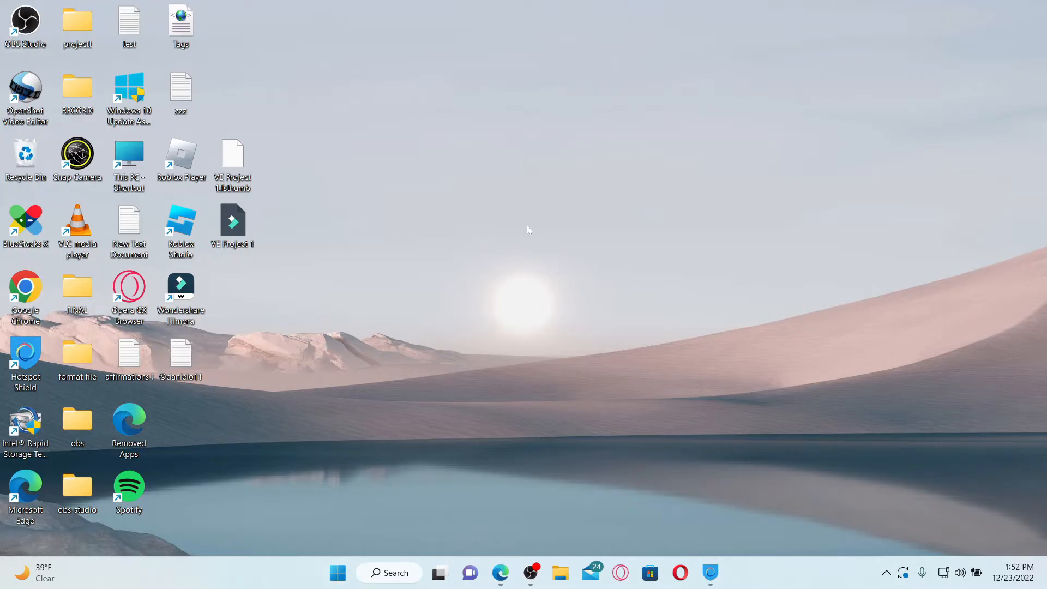
mouse_move(555, 328)
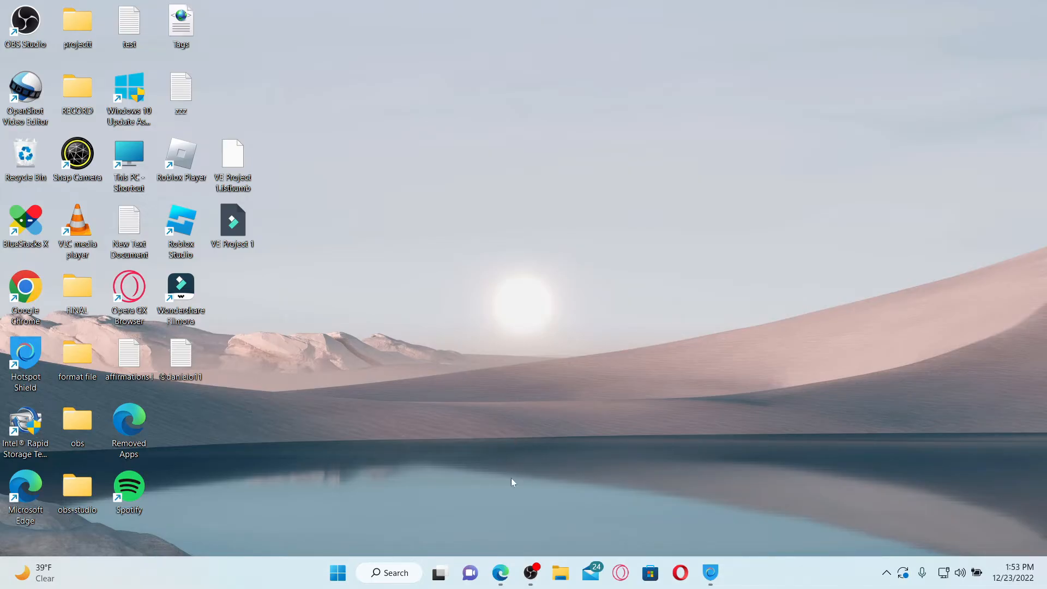
- Search Google in Edge for 'bluestacks download' and head to the BlueStacks website
click(500, 572)
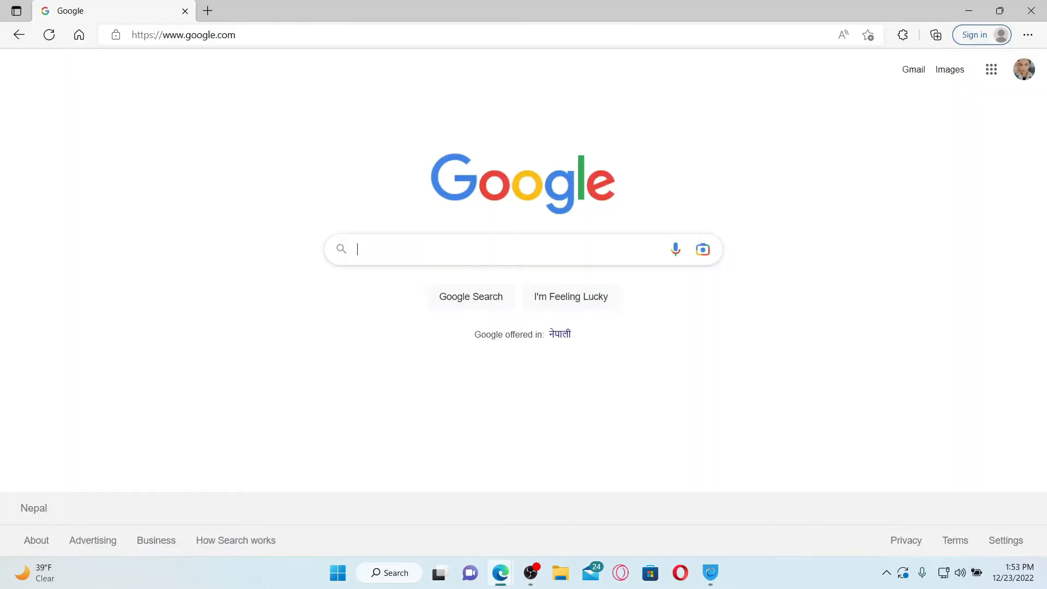
click(514, 248)
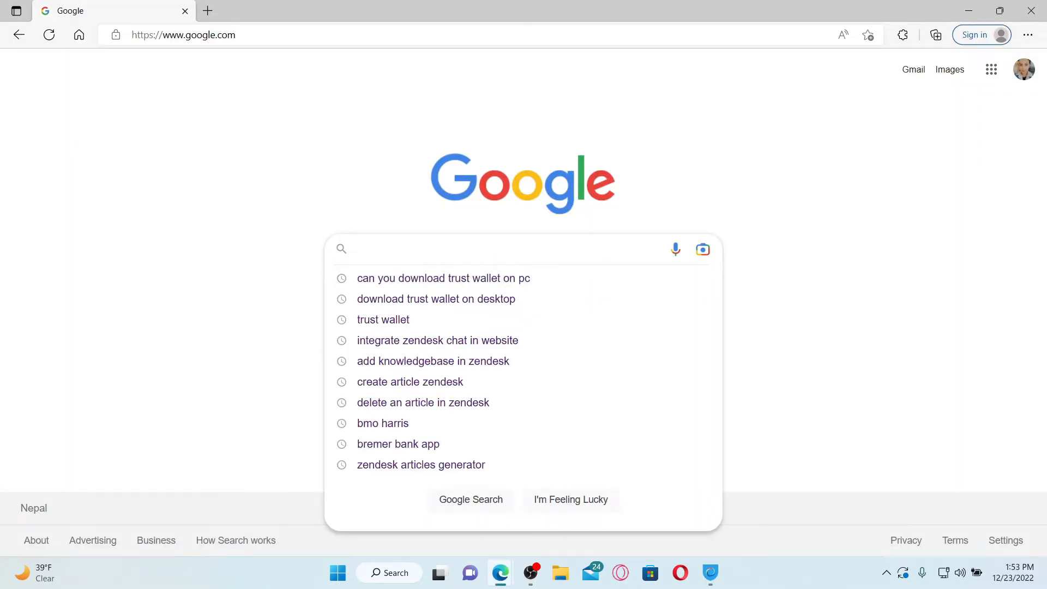
text(blu)
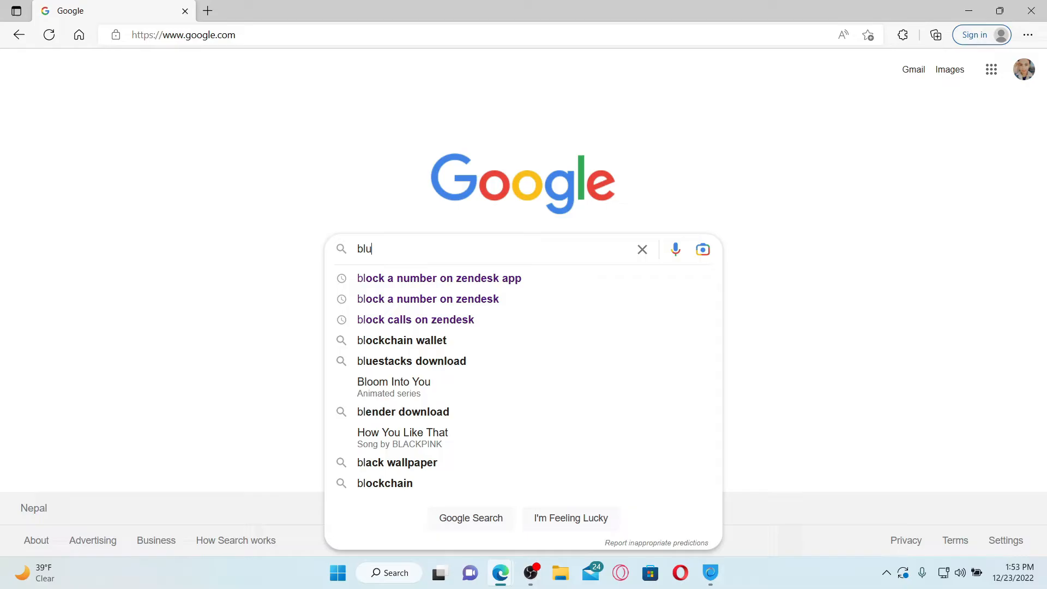
click(411, 361)
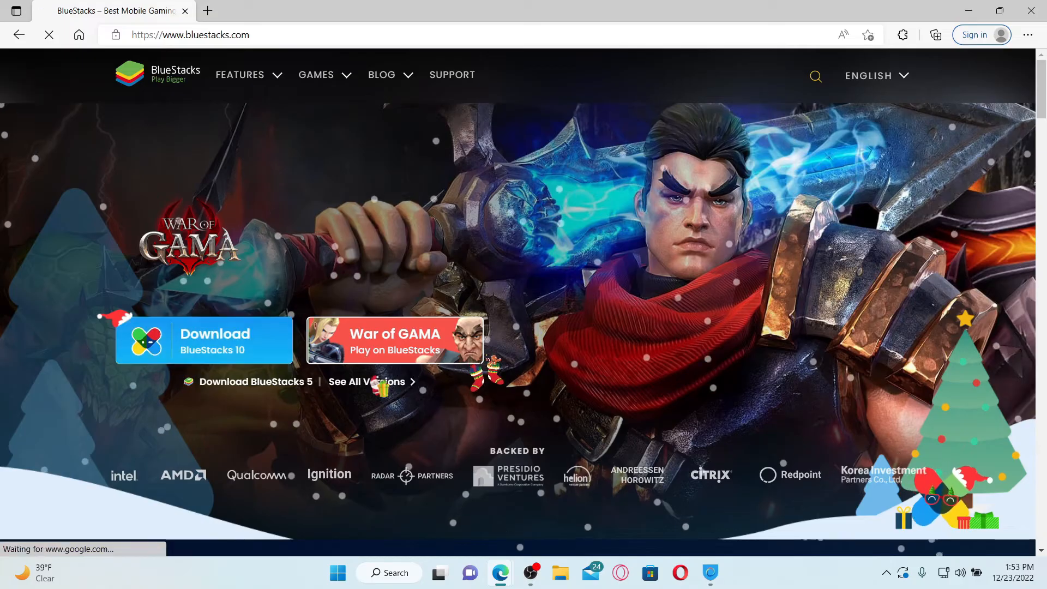
- Leave the BlueStacks site and return to the Windows desktop
click(204, 340)
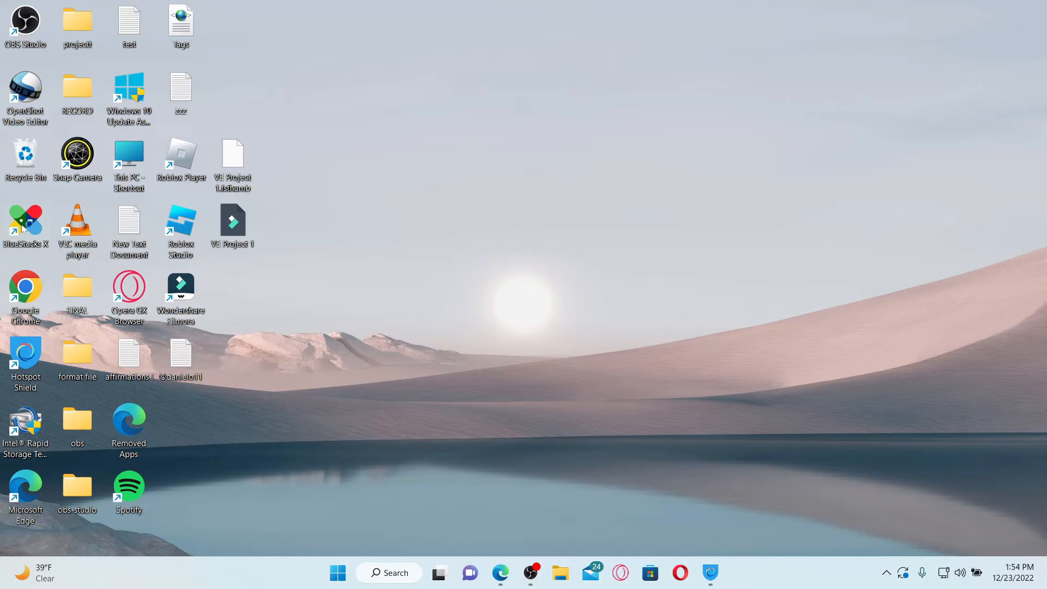
- Launch BlueStacks X from the desktop and start Google Play Store in App Player
double_click(25, 224)
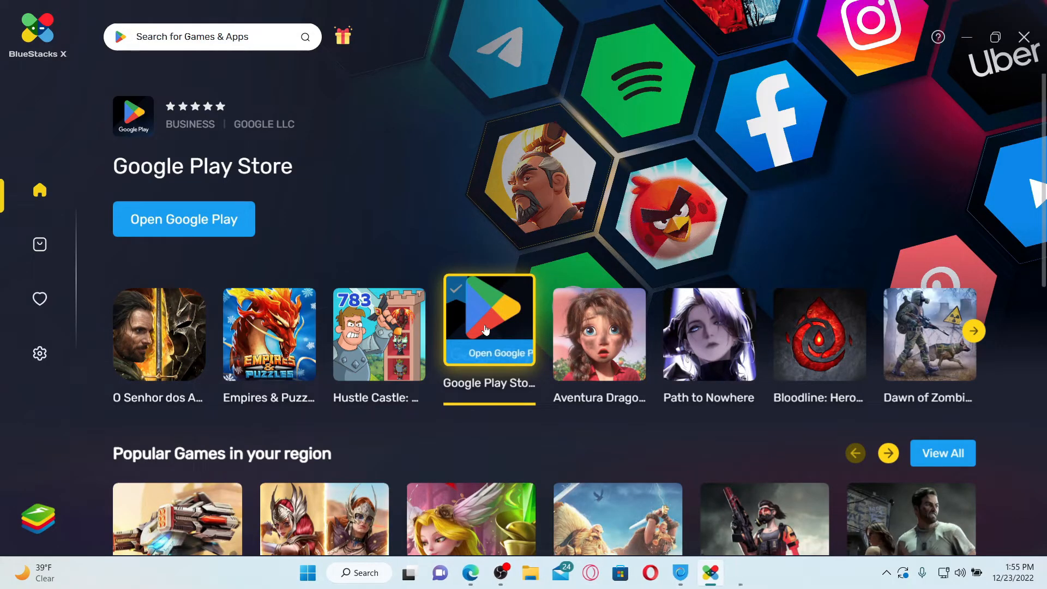
click(489, 320)
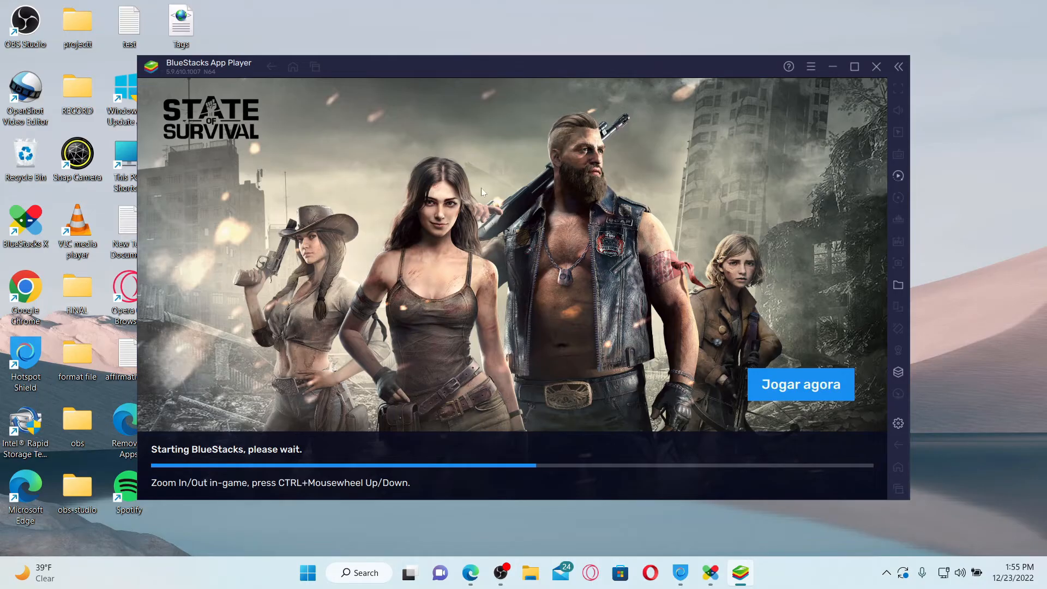
mouse_move(538, 272)
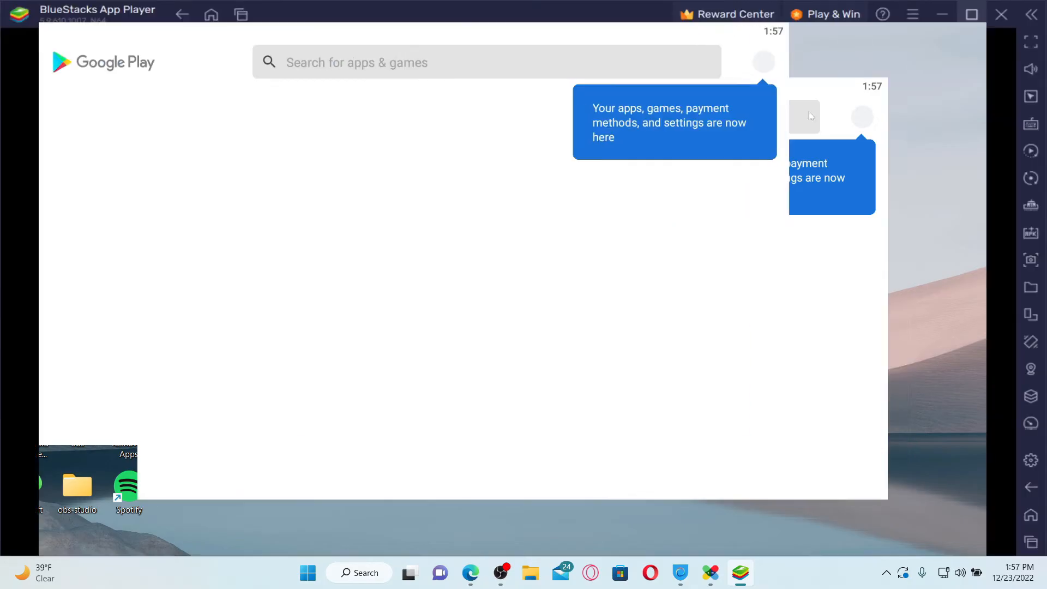
- Search Google Play for 'trust' to bring up the Trust: Crypto & Bitcoin Wallet listing
text(trust wallet)
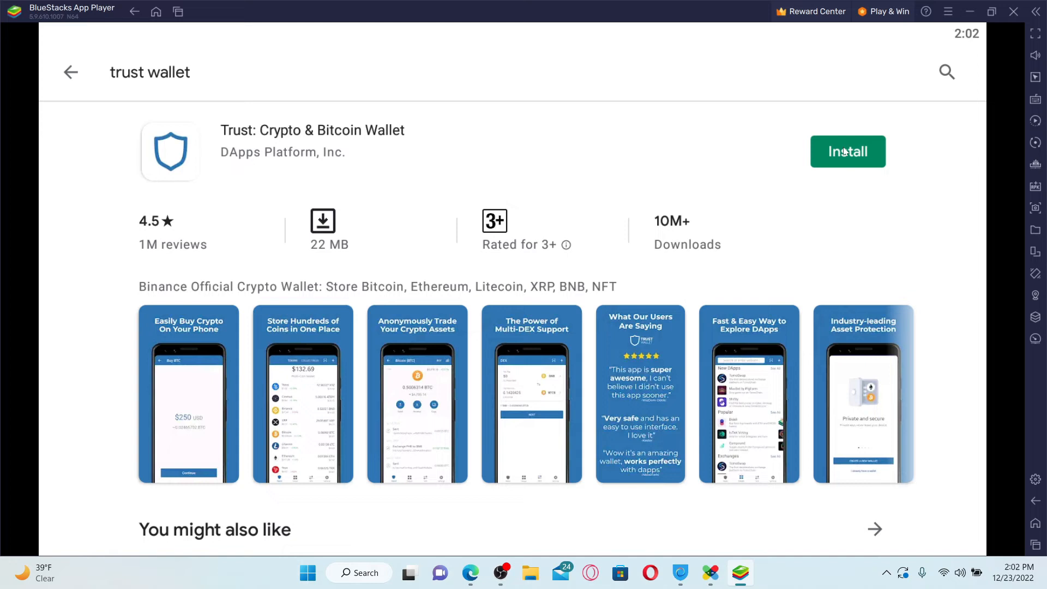
- Install Trust: Crypto & Bitcoin Wallet and locate the new TrustWallet desktop shortcut
click(846, 150)
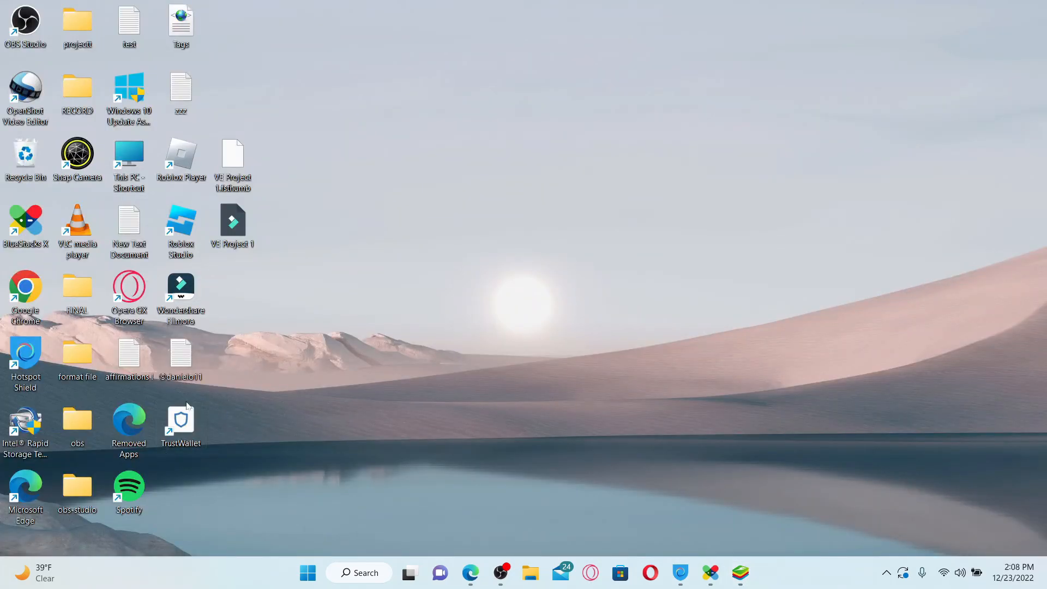
click(180, 424)
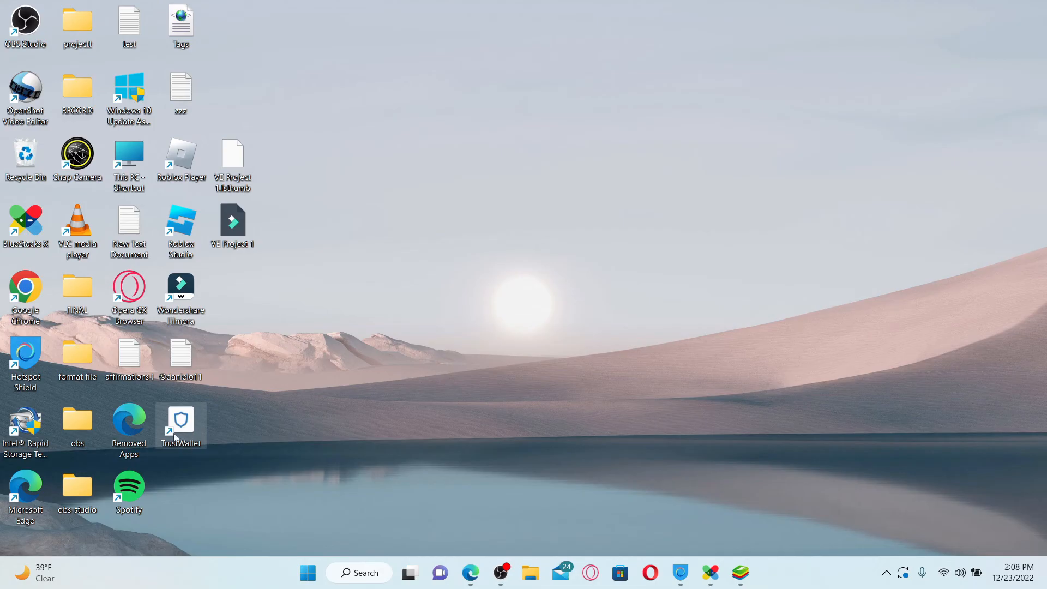